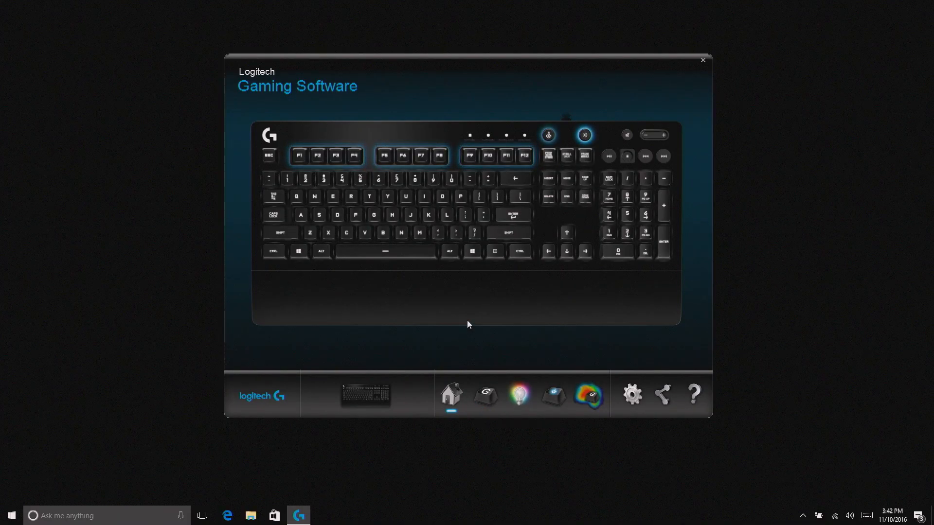
{"action": "mouse_move", "coordinate": [522, 54]}
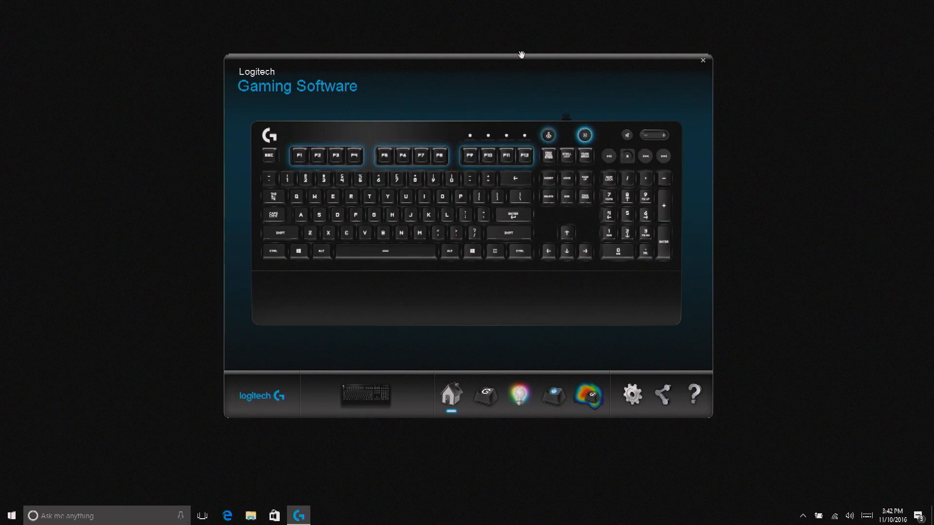
{"action": "mouse_move", "coordinate": [442, 367]}
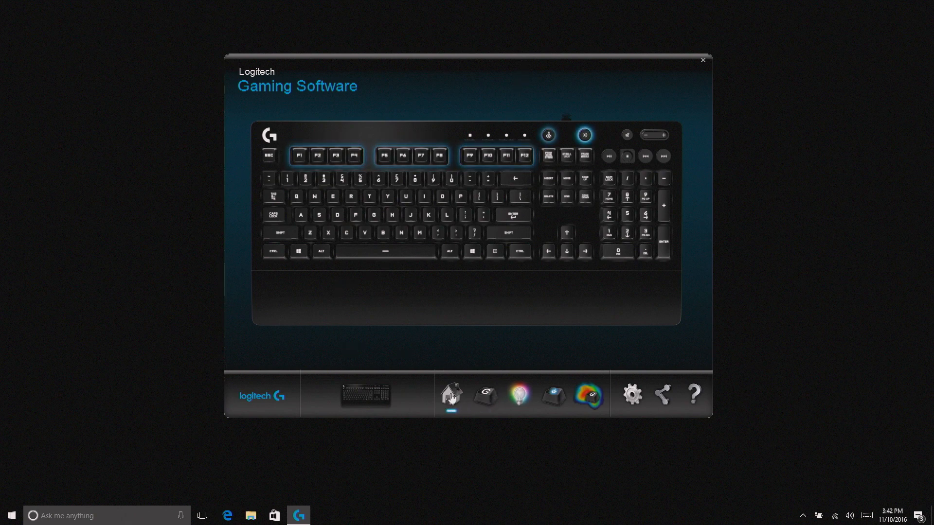
{"action": "mouse_move", "coordinate": [345, 222]}
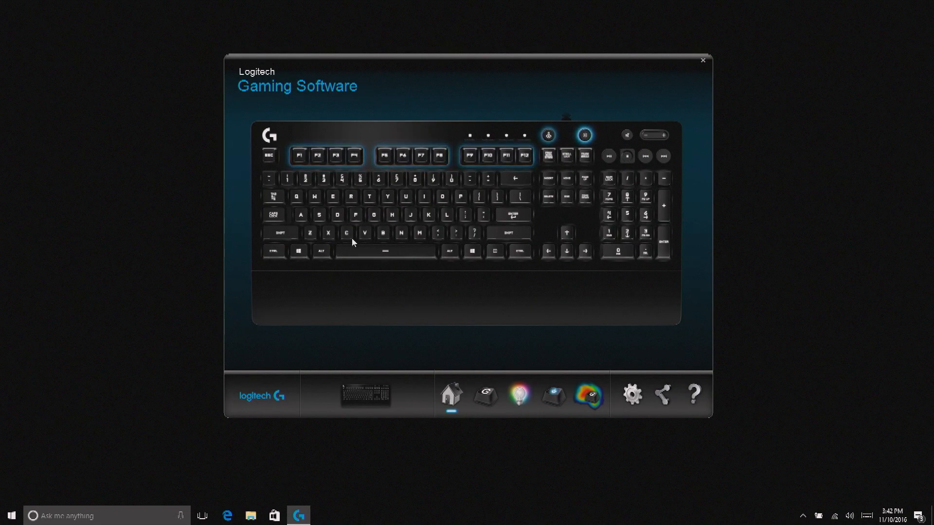
Start a new Text Block command for the F1 key in the Command Editor
{"action": "left_click", "coordinate": [487, 396]}
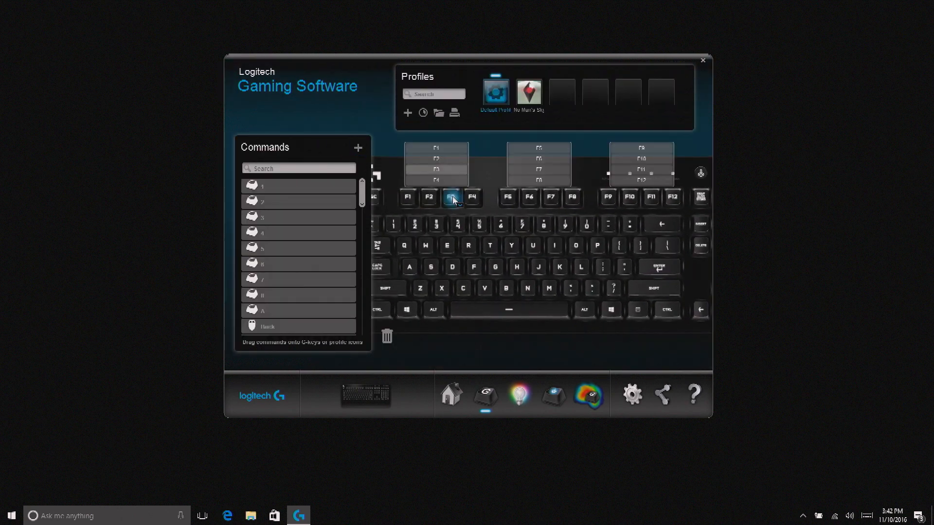
{"action": "mouse_move", "coordinate": [429, 198]}
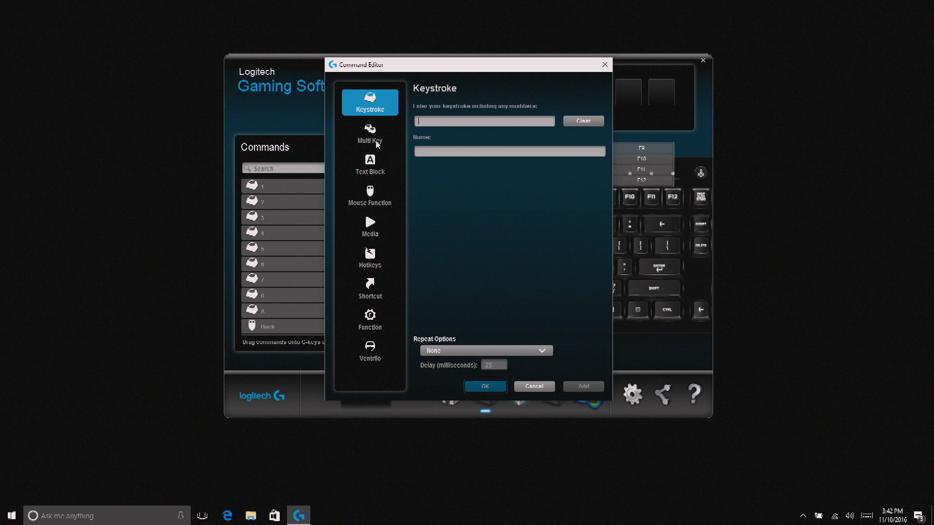
{"action": "mouse_move", "coordinate": [374, 266]}
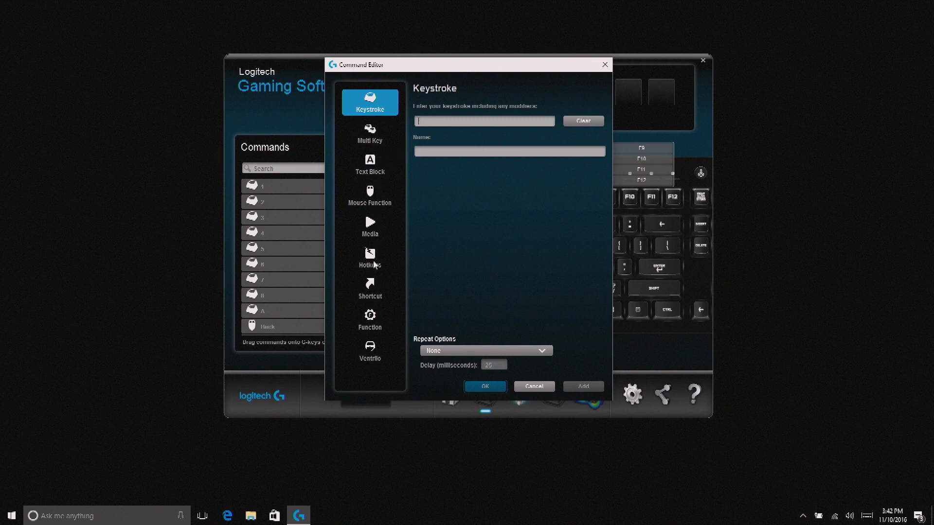
{"action": "left_click", "coordinate": [370, 164]}
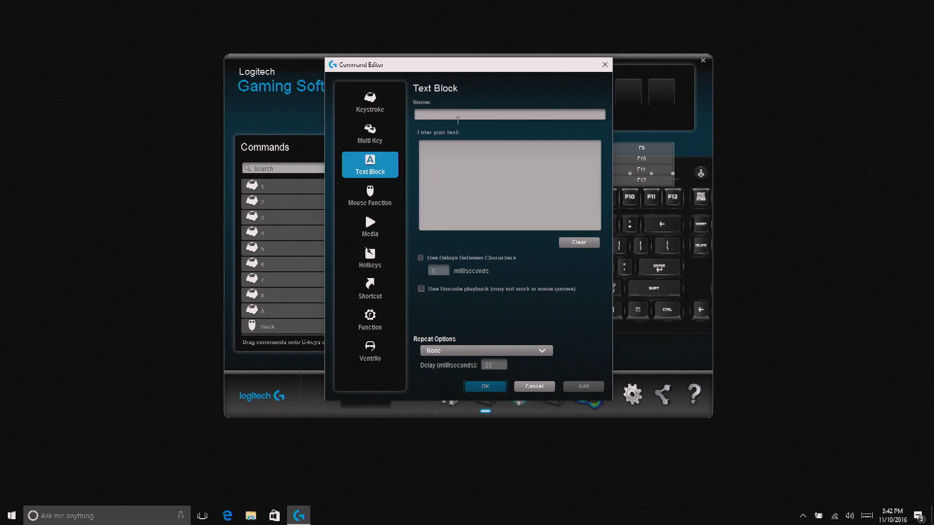
Name the text-block command 'Lon' and save it onto F1
{"action": "type", "text": "Lon"}
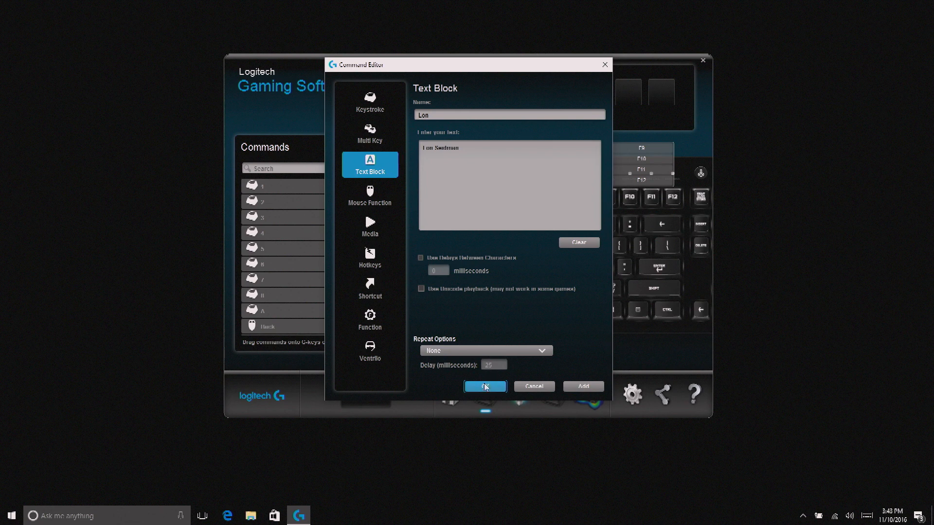
{"action": "left_click", "coordinate": [484, 386]}
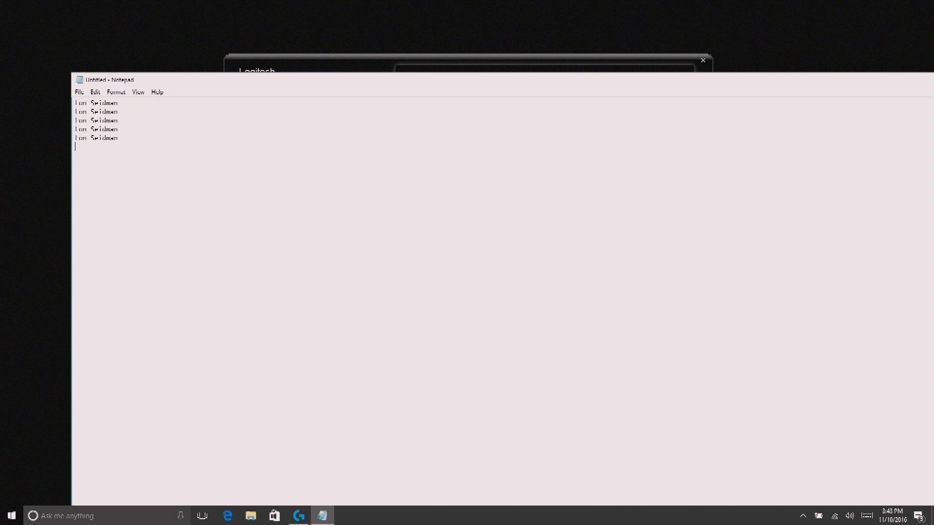
Test the F1 macro in Notepad with 'Ian Seidman', then discard the note unsaved
{"action": "type", "text": "Ian Seidman"}
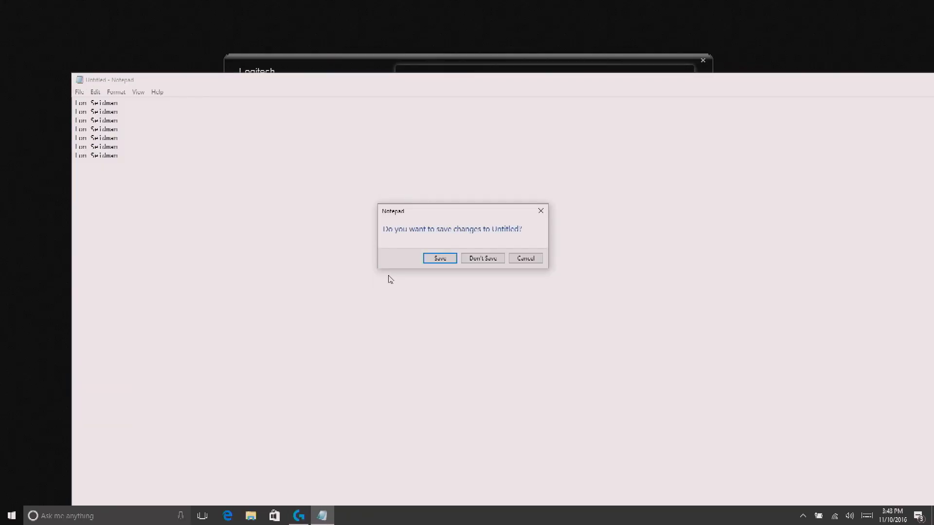
{"action": "left_click", "coordinate": [483, 258]}
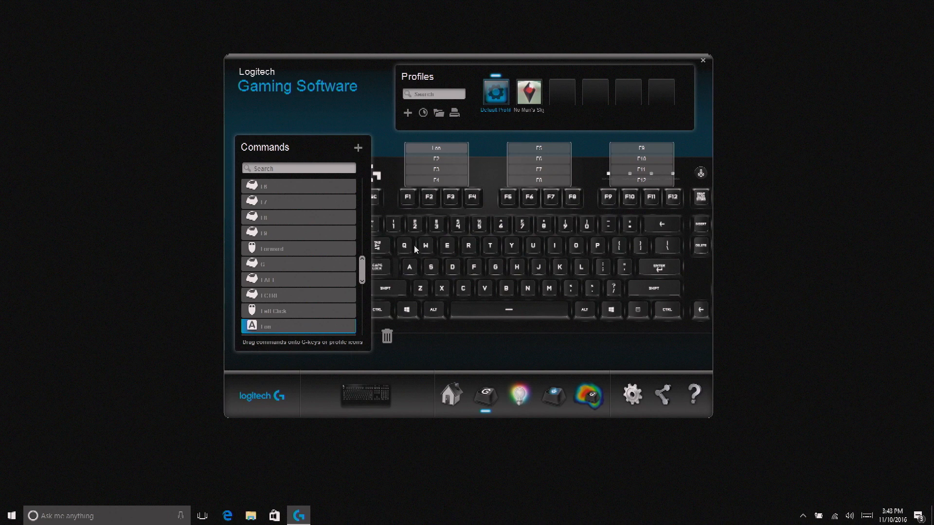
Cancel the New Profile dialog and make No Man's Sky the active profile
{"action": "scroll", "scroll_direction": "down", "scroll_amount": 3}
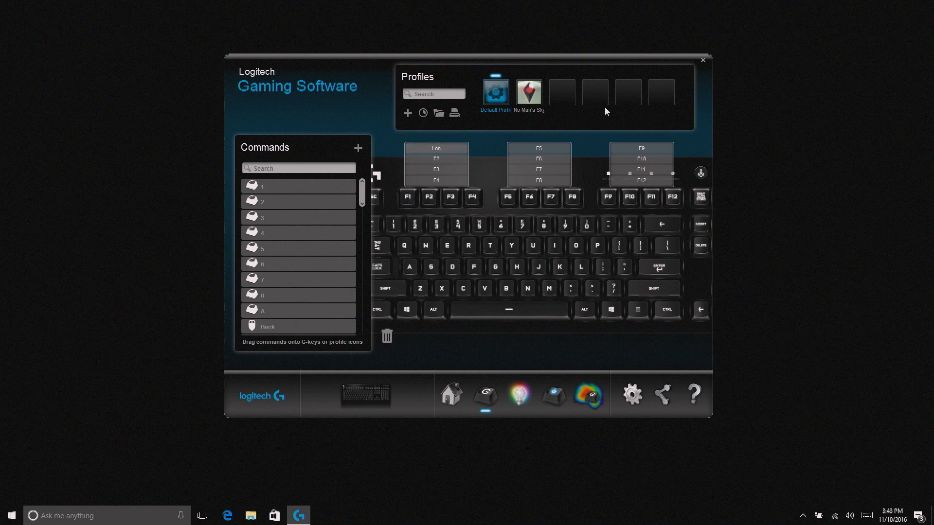
{"action": "mouse_move", "coordinate": [563, 101]}
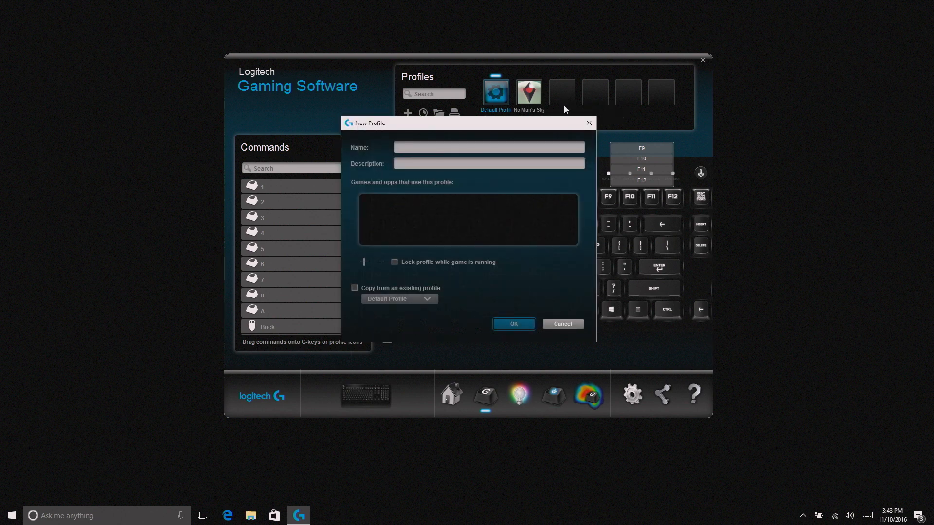
{"action": "left_click", "coordinate": [562, 323]}
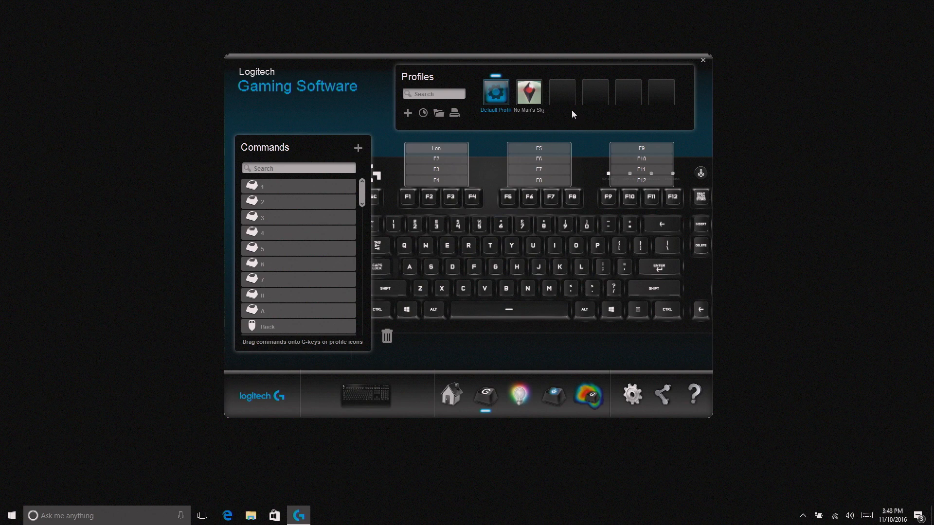
{"action": "mouse_move", "coordinate": [554, 107]}
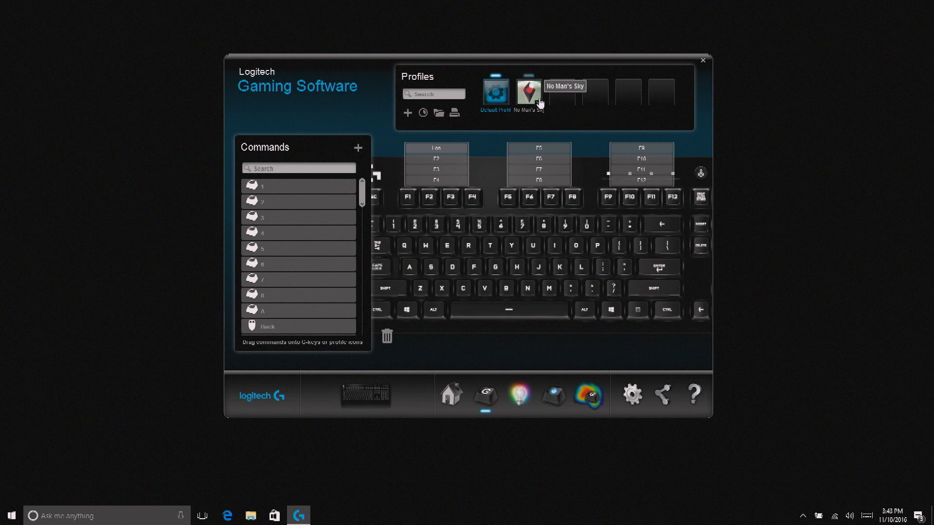
{"action": "left_click", "coordinate": [528, 89]}
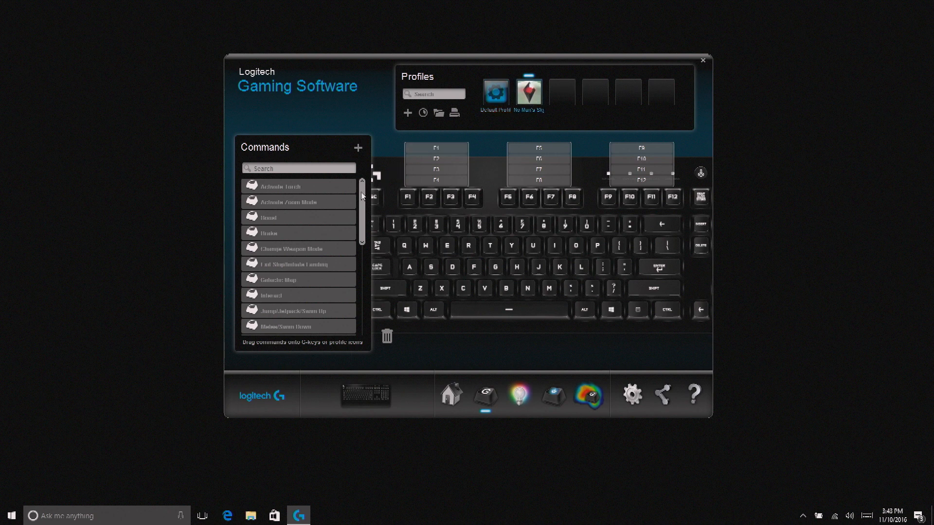
Assign the Boost command from the No Man's Sky list to F1
{"action": "scroll", "scroll_direction": "down", "scroll_amount": 3}
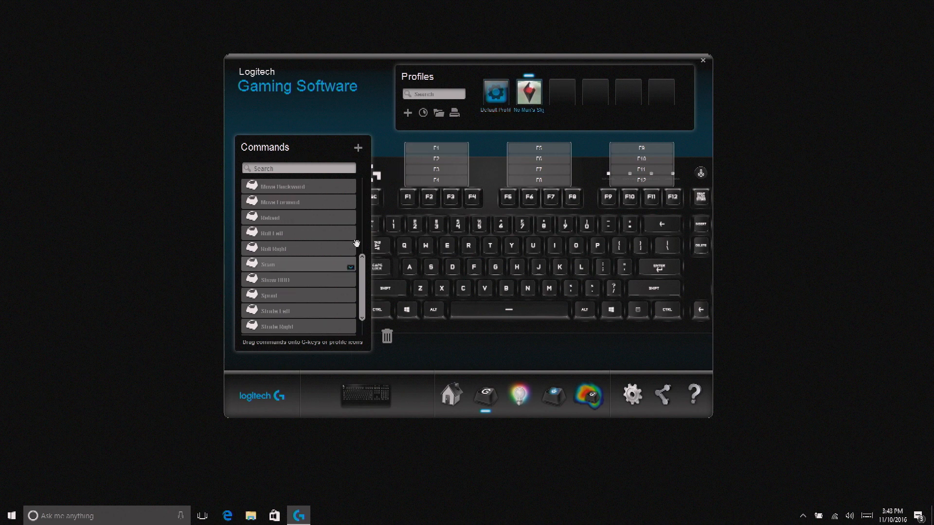
{"action": "scroll", "scroll_direction": "down", "scroll_amount": 3}
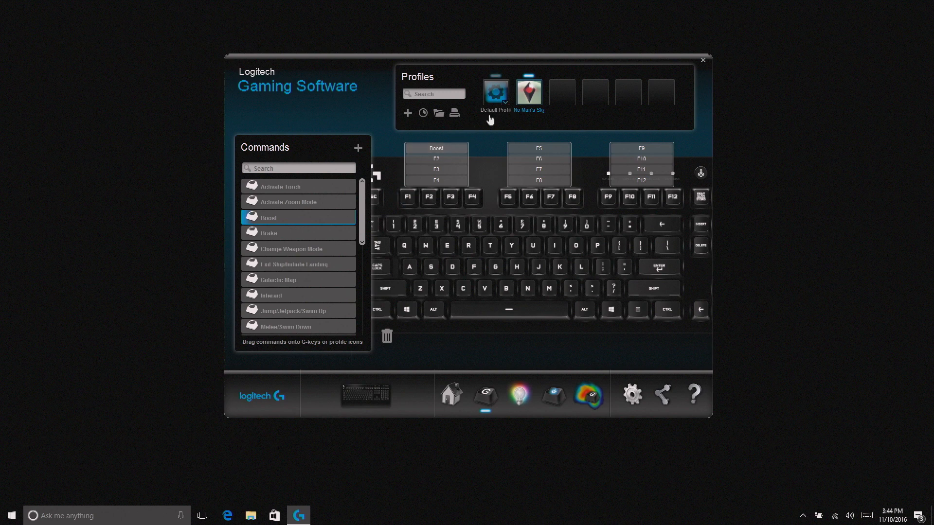
{"action": "left_click", "coordinate": [529, 90]}
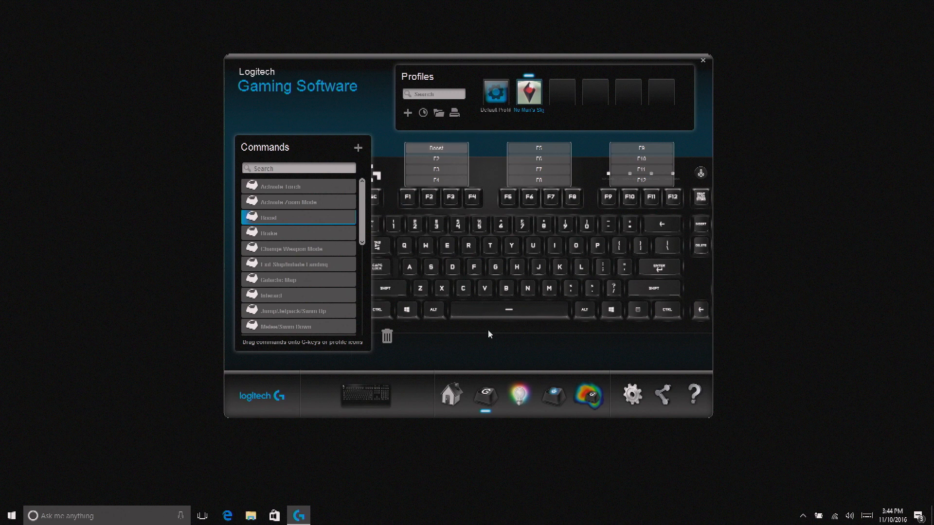
{"action": "left_click", "coordinate": [519, 396]}
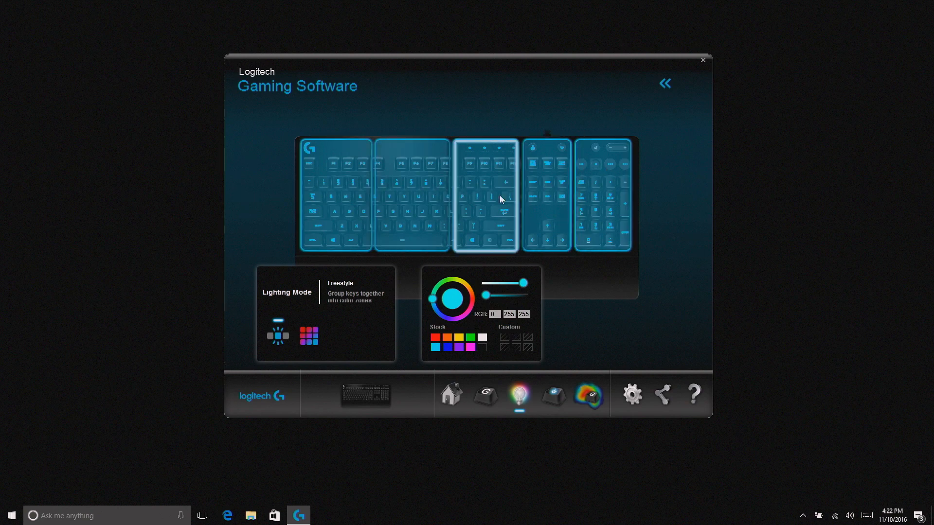
Colour the leftmost Freestyle zone red and the middle zone green, leaving the rest blue
{"action": "left_click", "coordinate": [335, 193]}
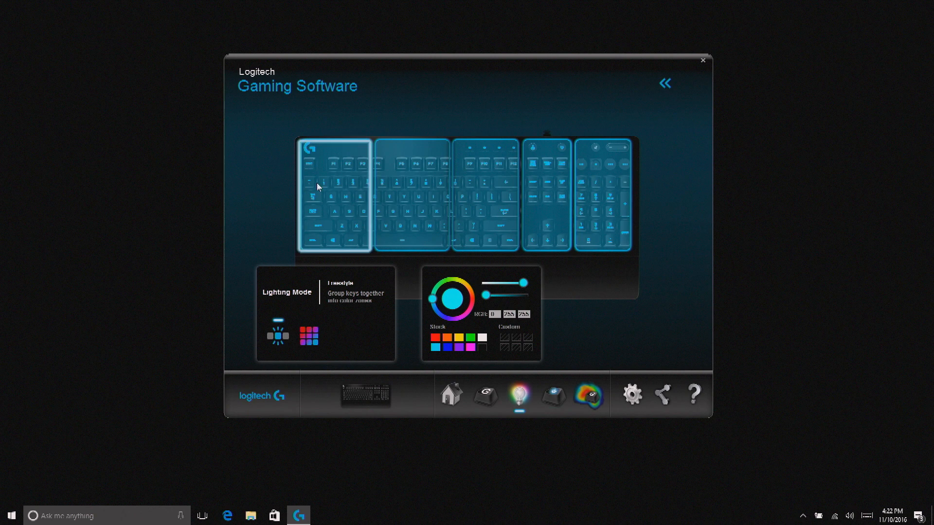
{"action": "mouse_move", "coordinate": [317, 227]}
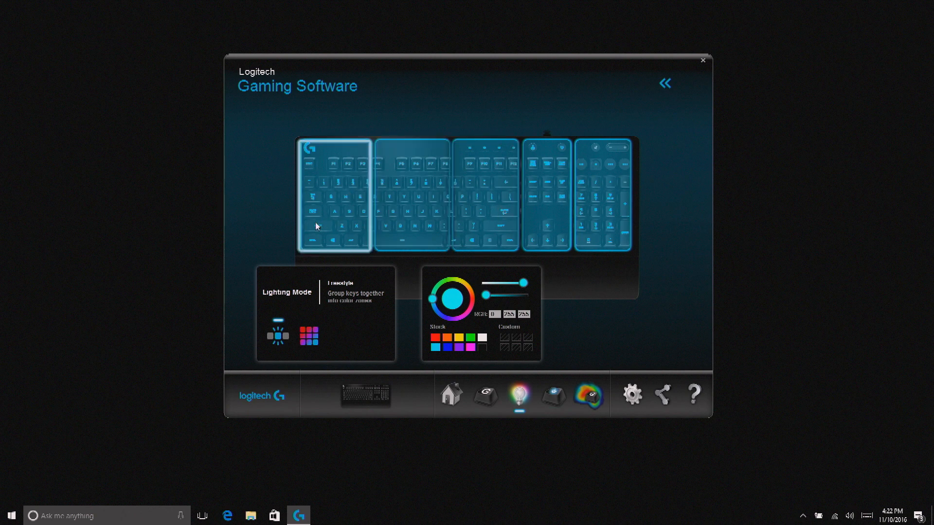
{"action": "mouse_move", "coordinate": [338, 198]}
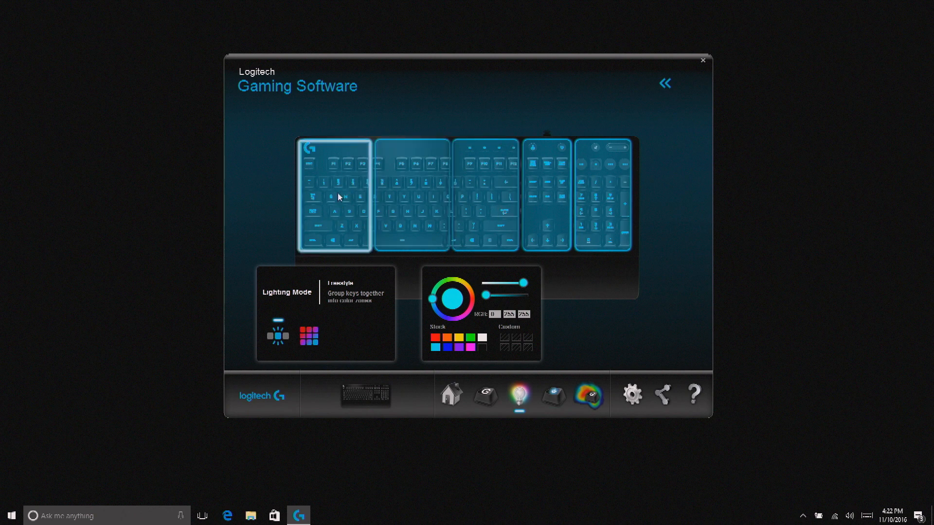
{"action": "left_click", "coordinate": [411, 196]}
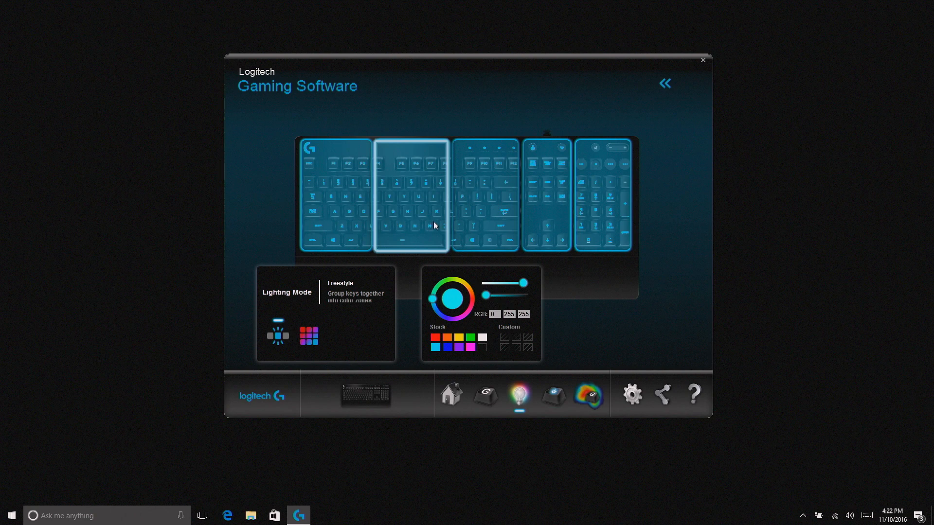
{"action": "left_click", "coordinate": [333, 170]}
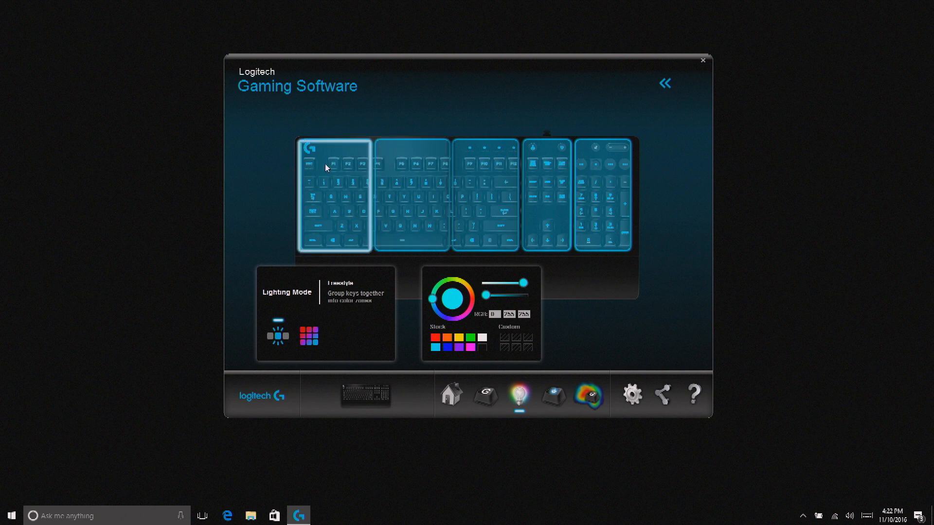
{"action": "mouse_move", "coordinate": [338, 228]}
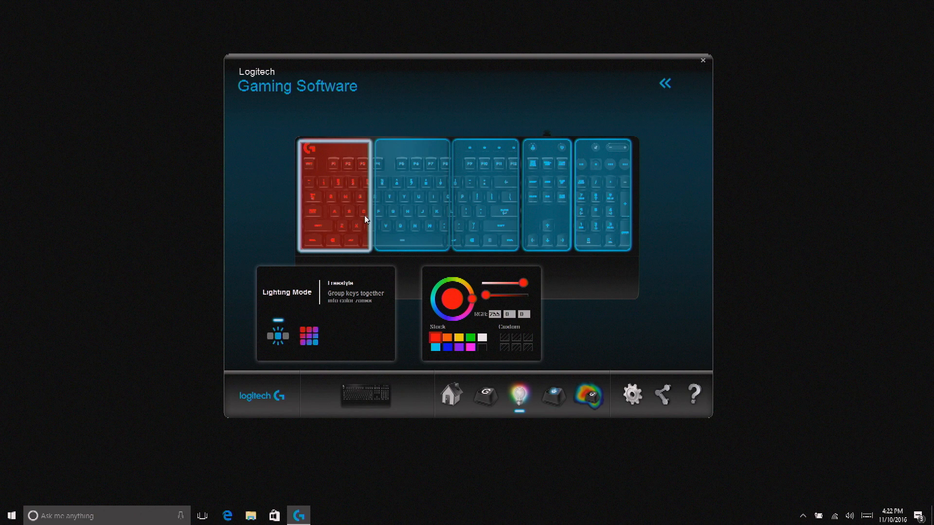
{"action": "left_click", "coordinate": [471, 338]}
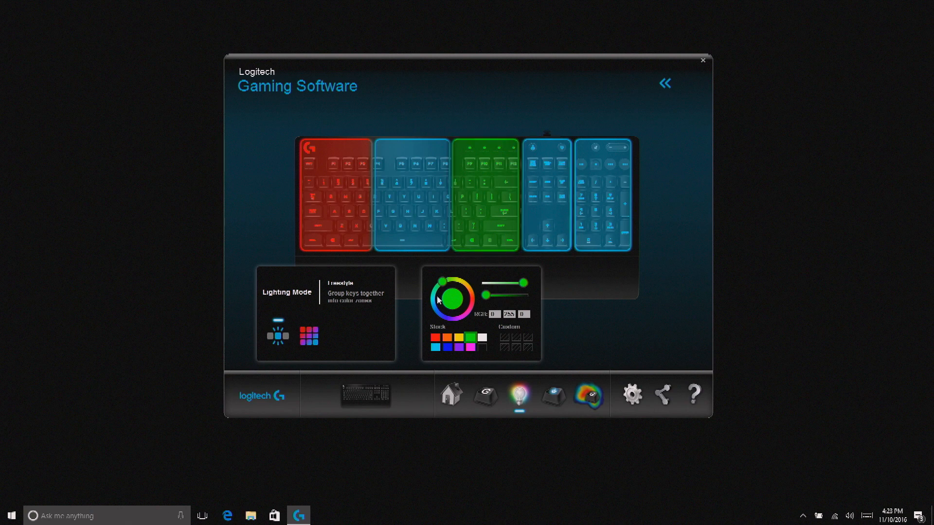
Set lighting to Effects mode with the Fixed Color effect, whole keyboard blue
{"action": "left_click", "coordinate": [309, 335]}
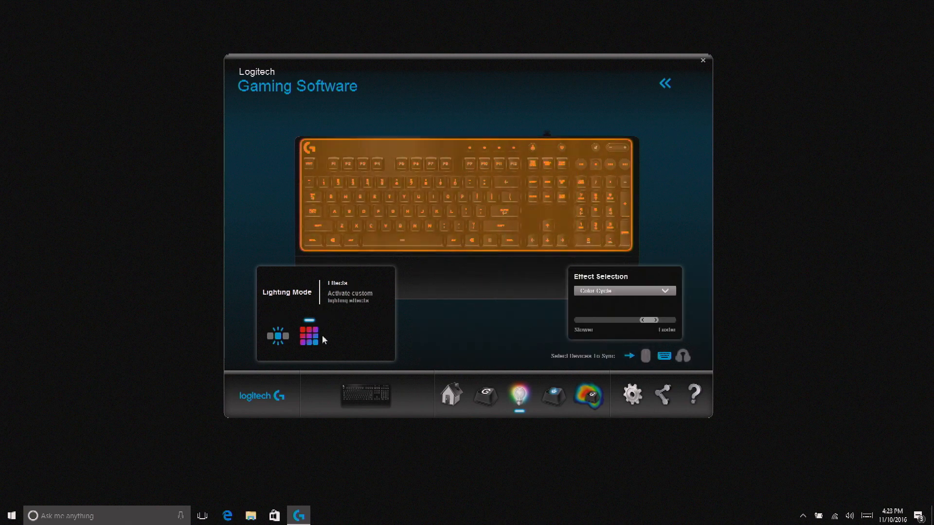
{"action": "left_click", "coordinate": [309, 336]}
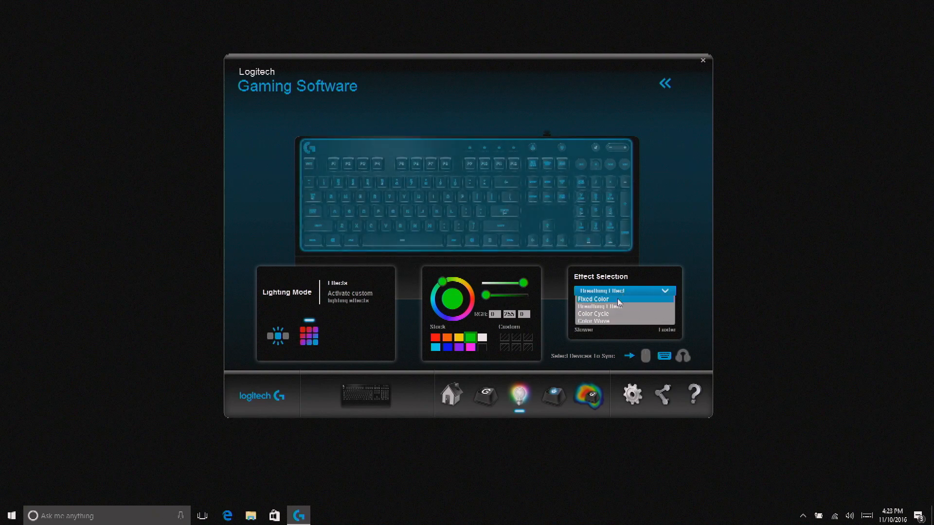
{"action": "left_click", "coordinate": [592, 299]}
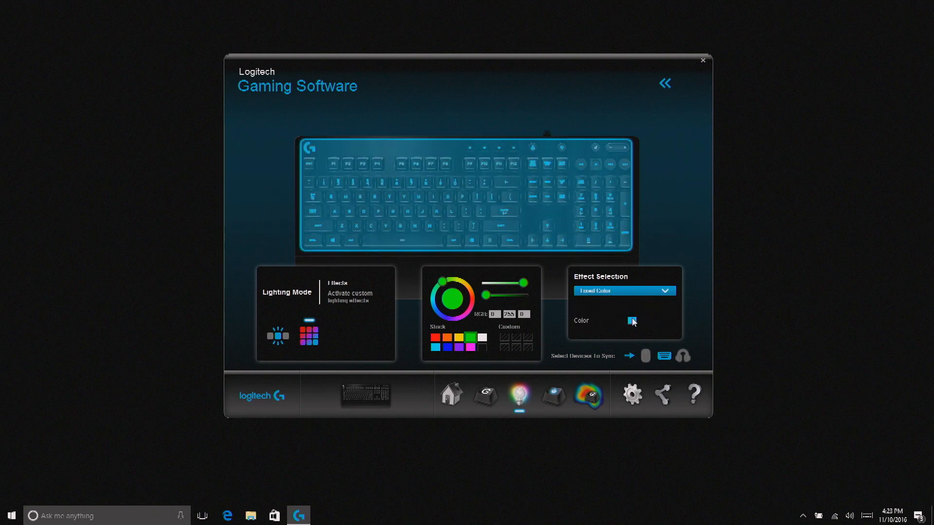